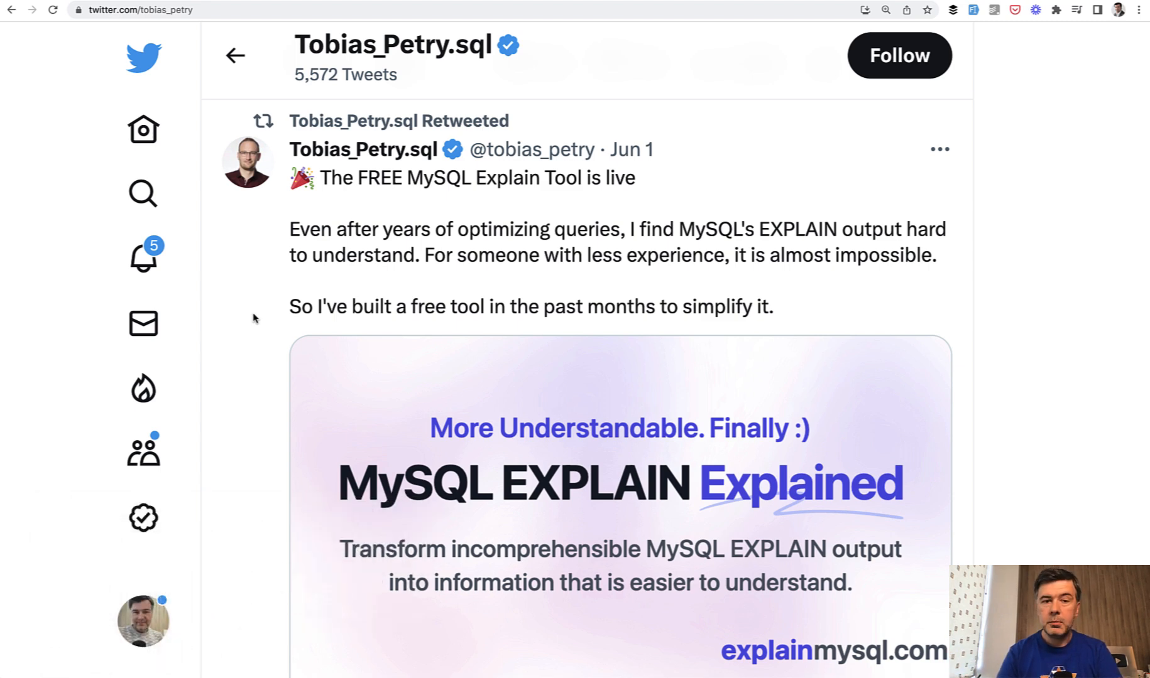
pyautogui.moveTo(362, 149)
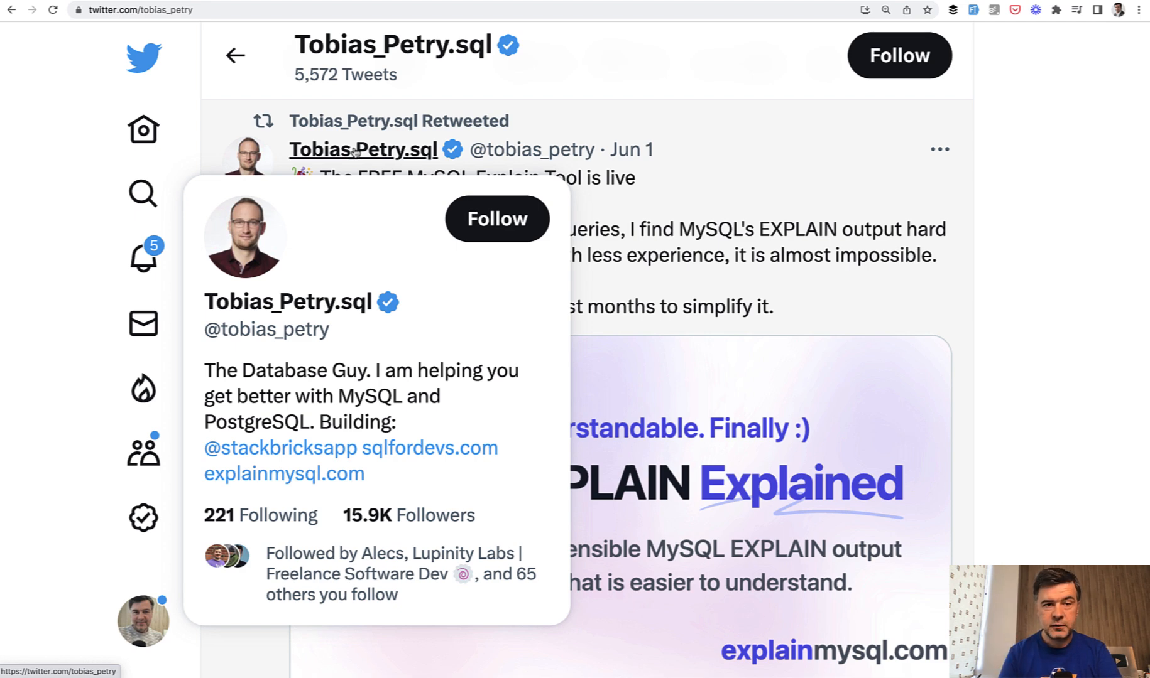
pyautogui.moveTo(774, 152)
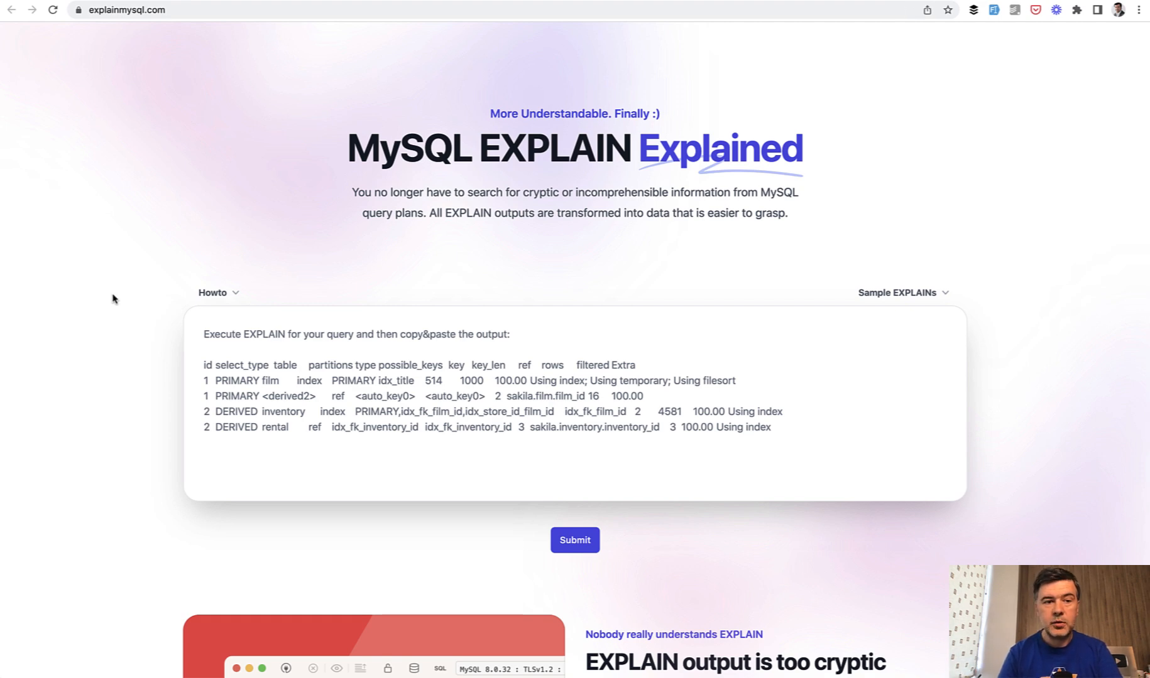
pyautogui.moveTo(275, 62)
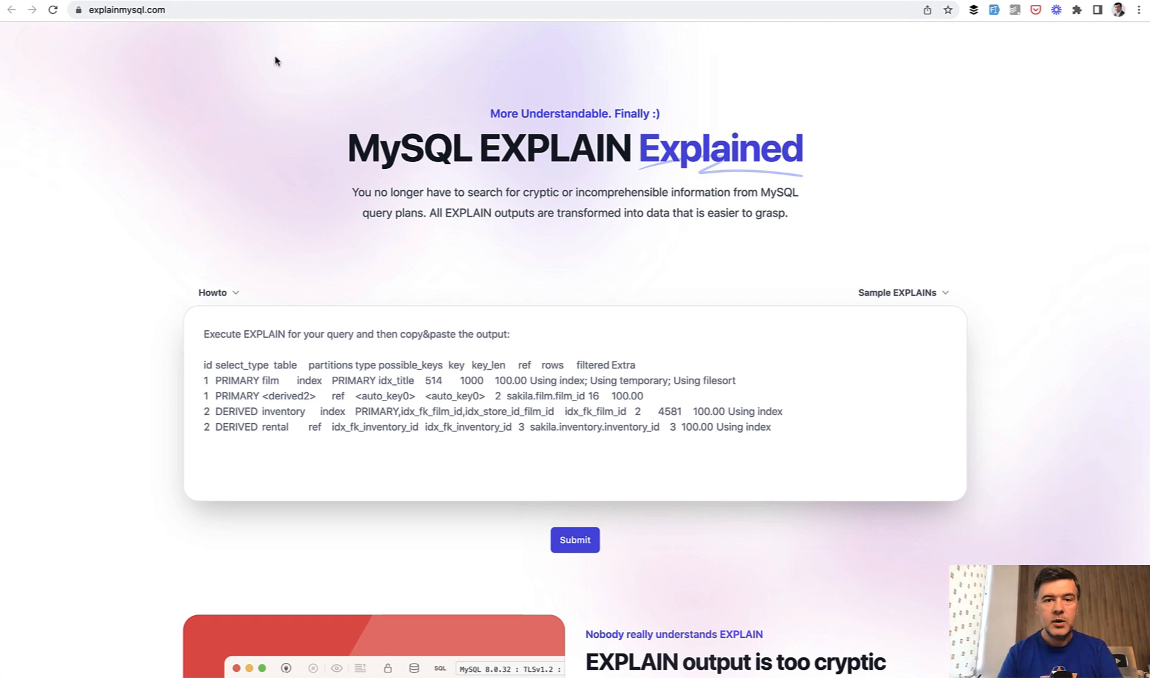
pyautogui.moveTo(115, 234)
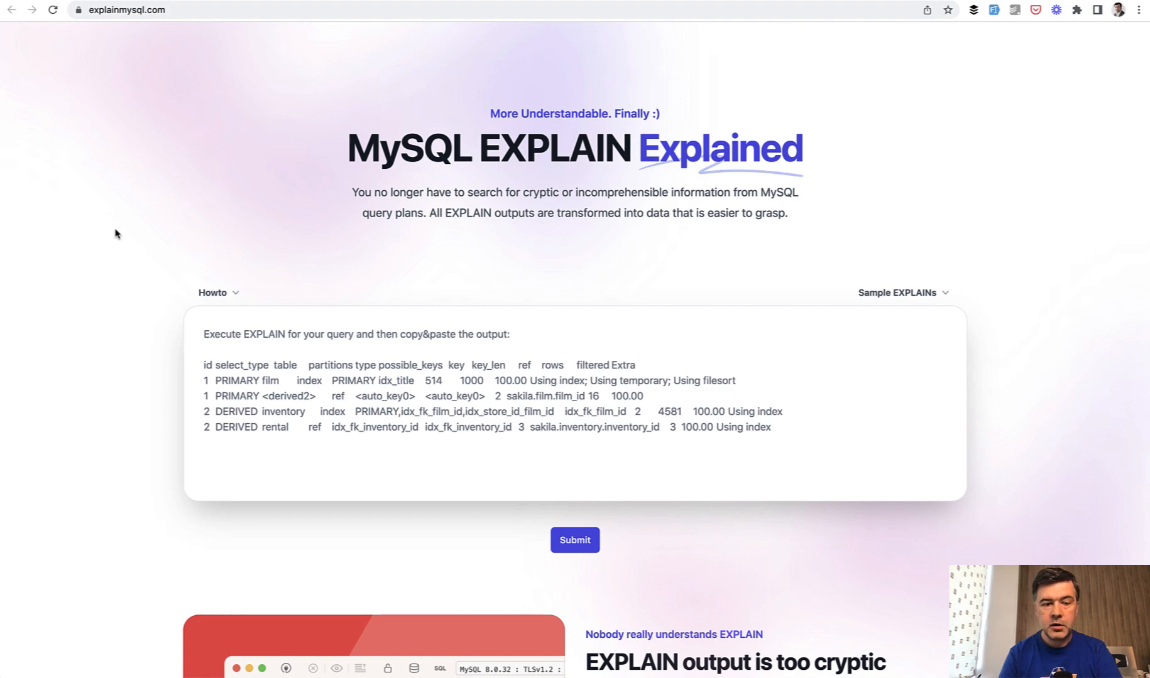
# Step: Insert ->dumpExplainForHumans() into the properties query after orderBy, before ->paginate(10)
pyautogui.scroll(-3)
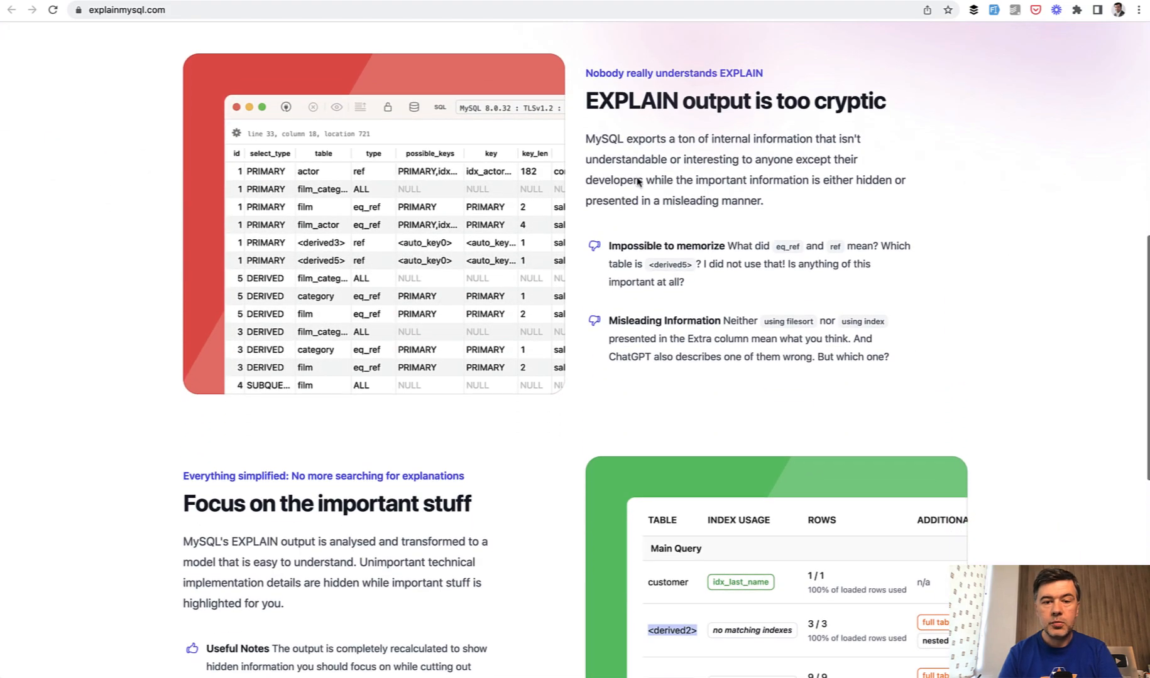
pyautogui.scroll(-3)
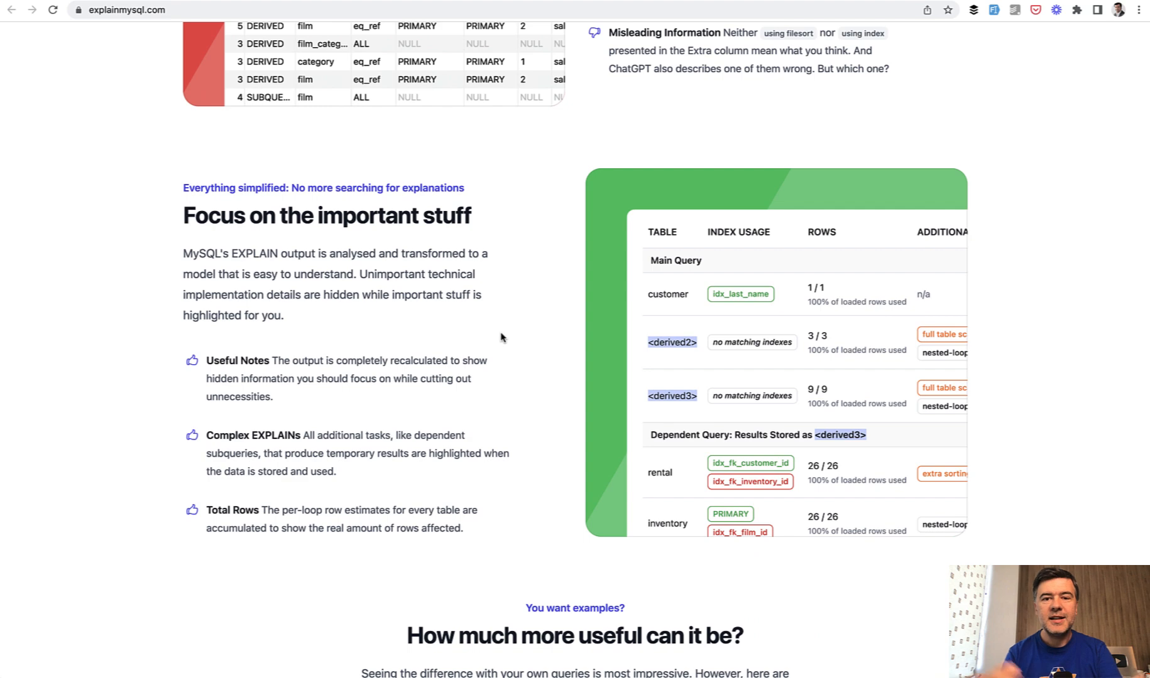
pyautogui.scroll(-3)
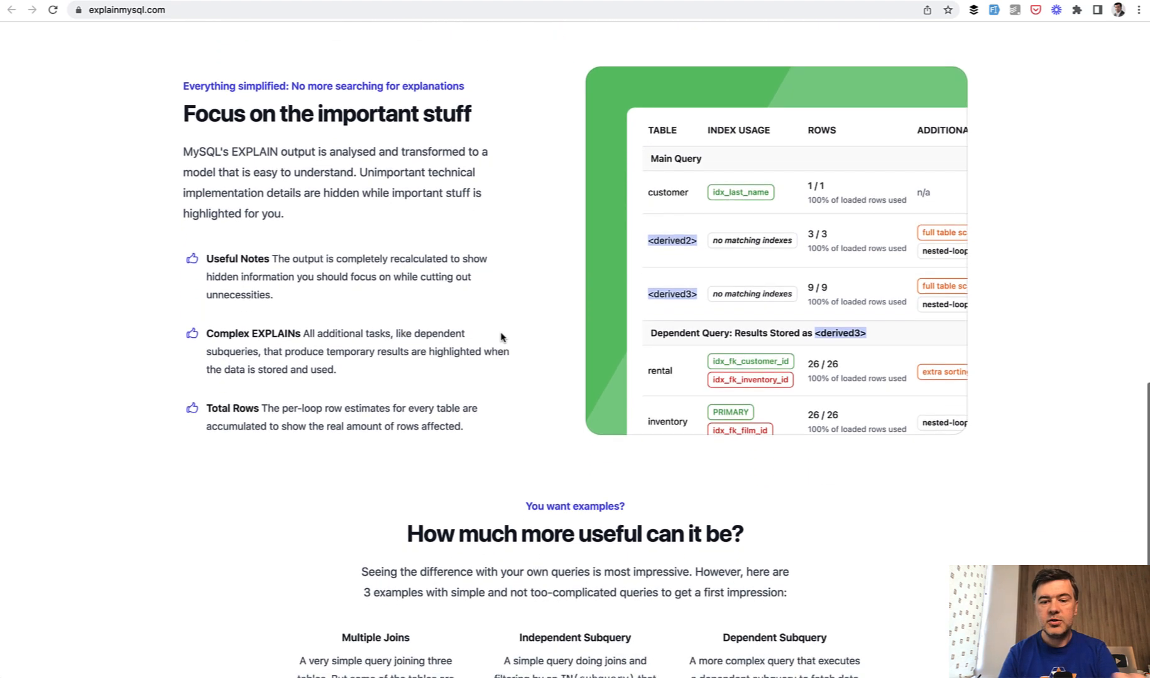
pyautogui.scroll(-3)
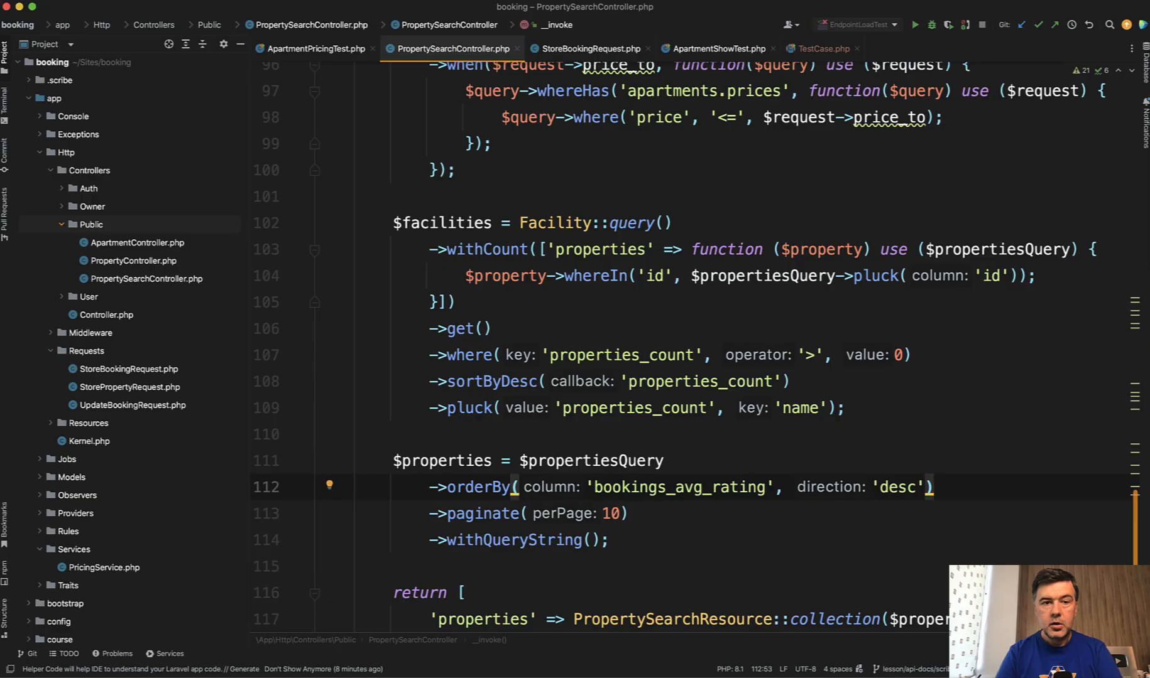
pyautogui.scroll(-3)
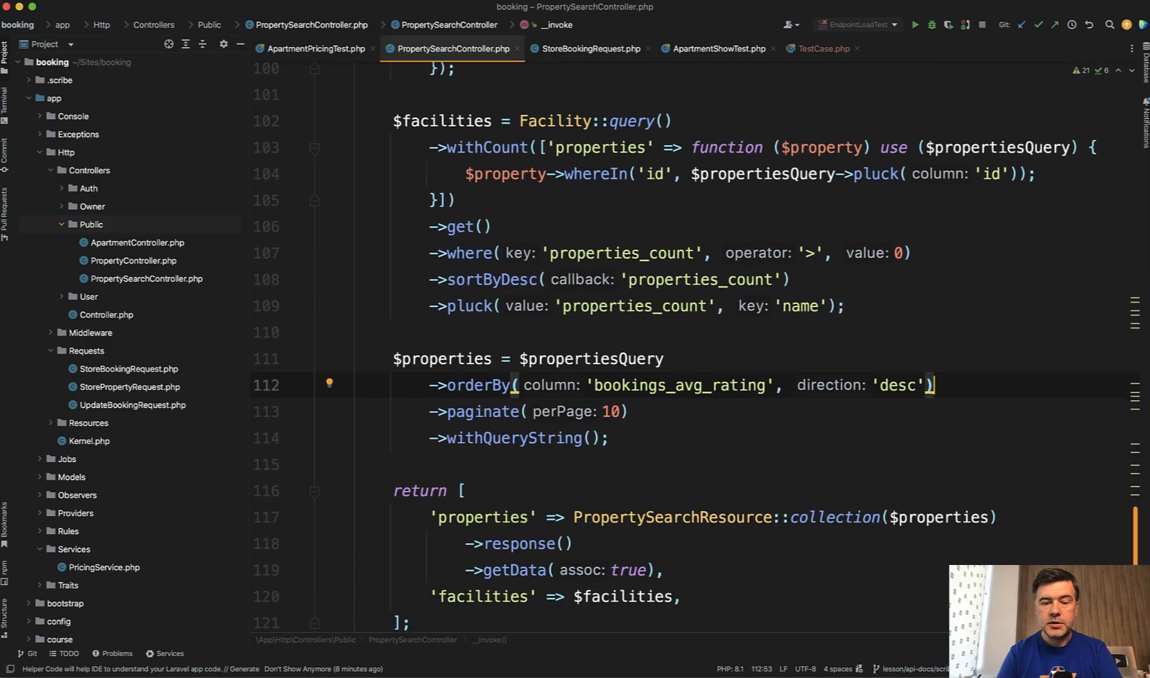
pyautogui.scroll(-3)
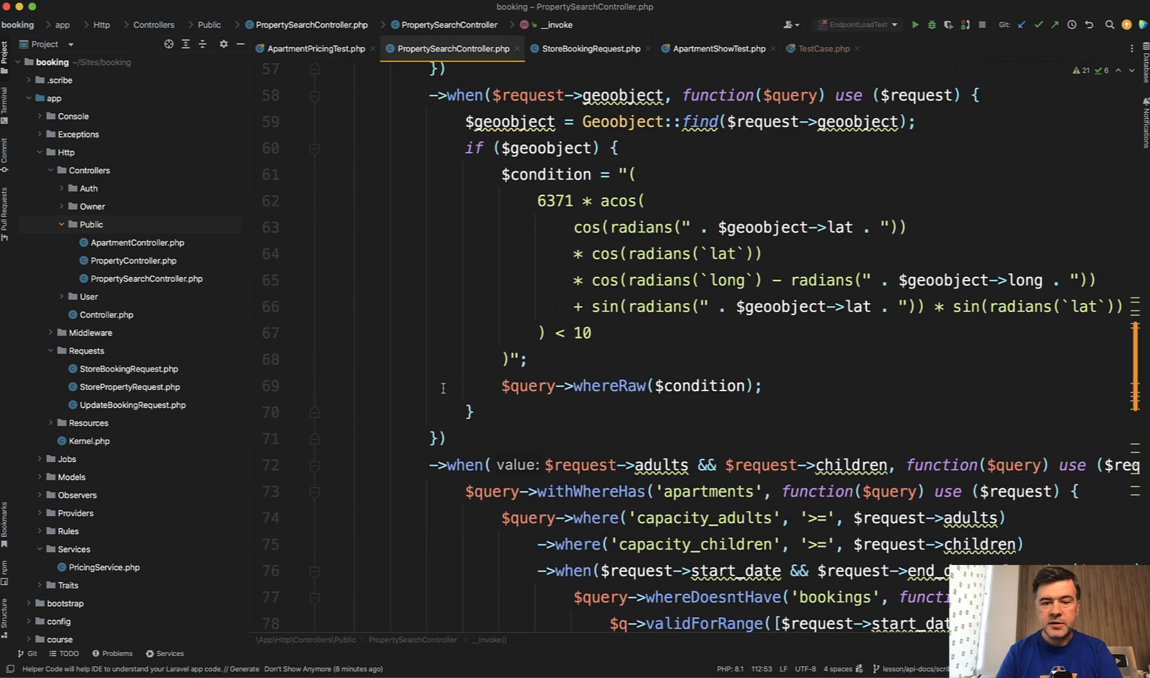
pyautogui.scroll(-3)
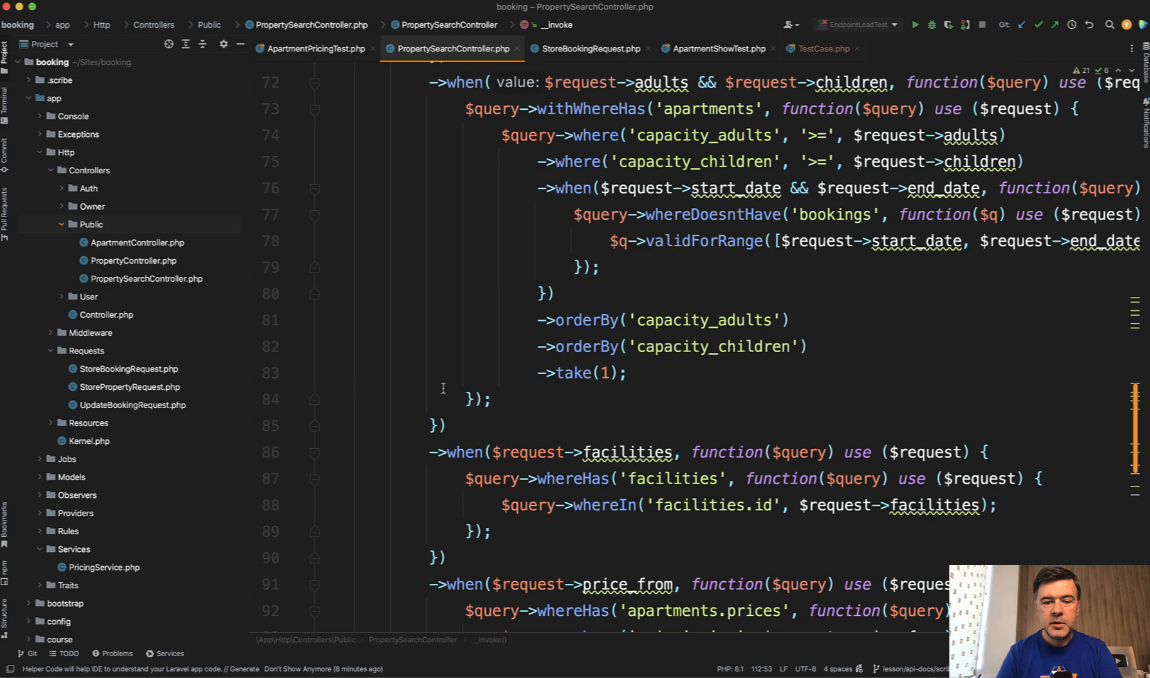
pyautogui.scroll(-3)
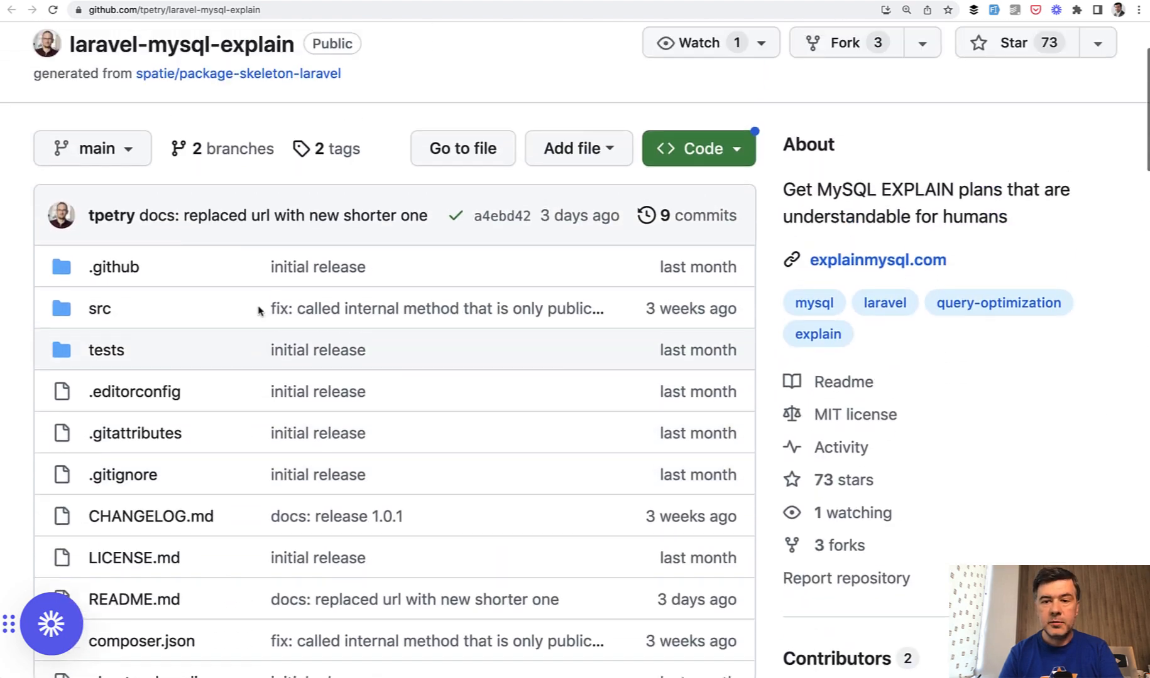
pyautogui.scroll(-3)
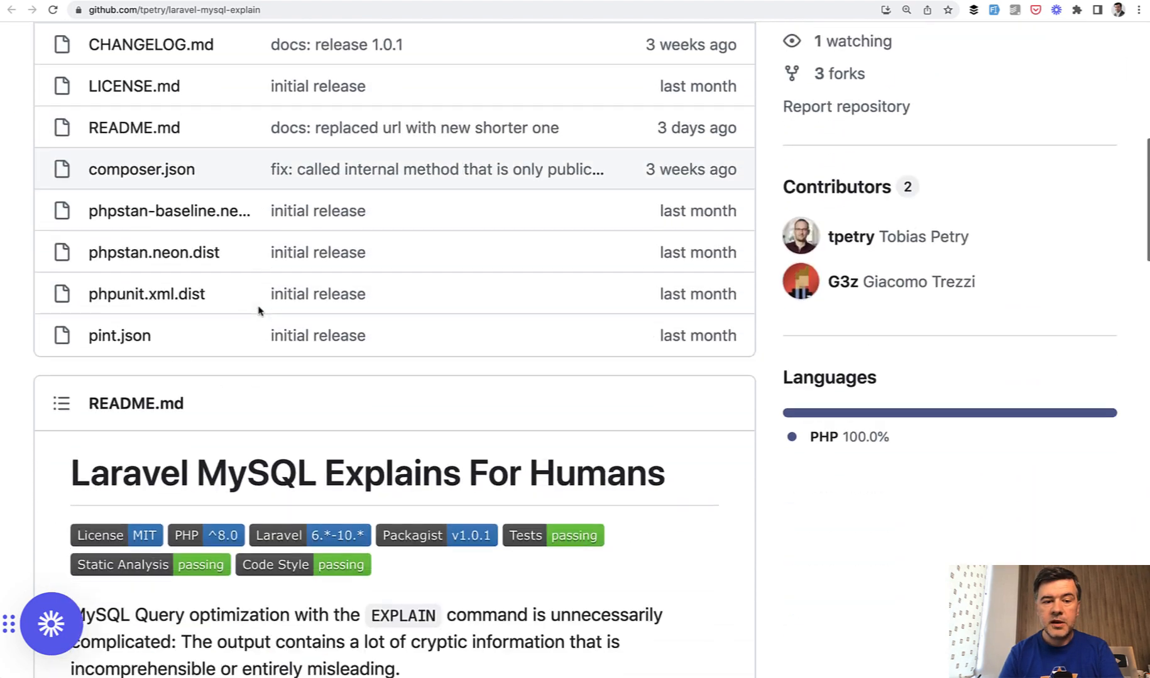
pyautogui.scroll(-3)
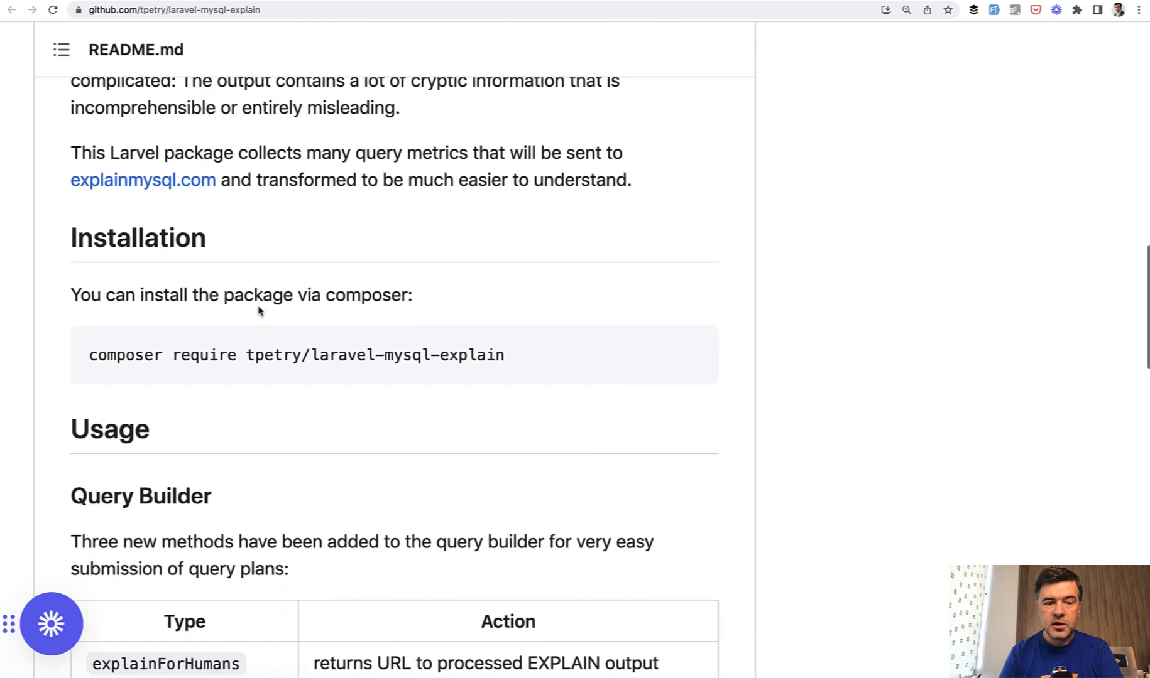
pyautogui.scroll(-3)
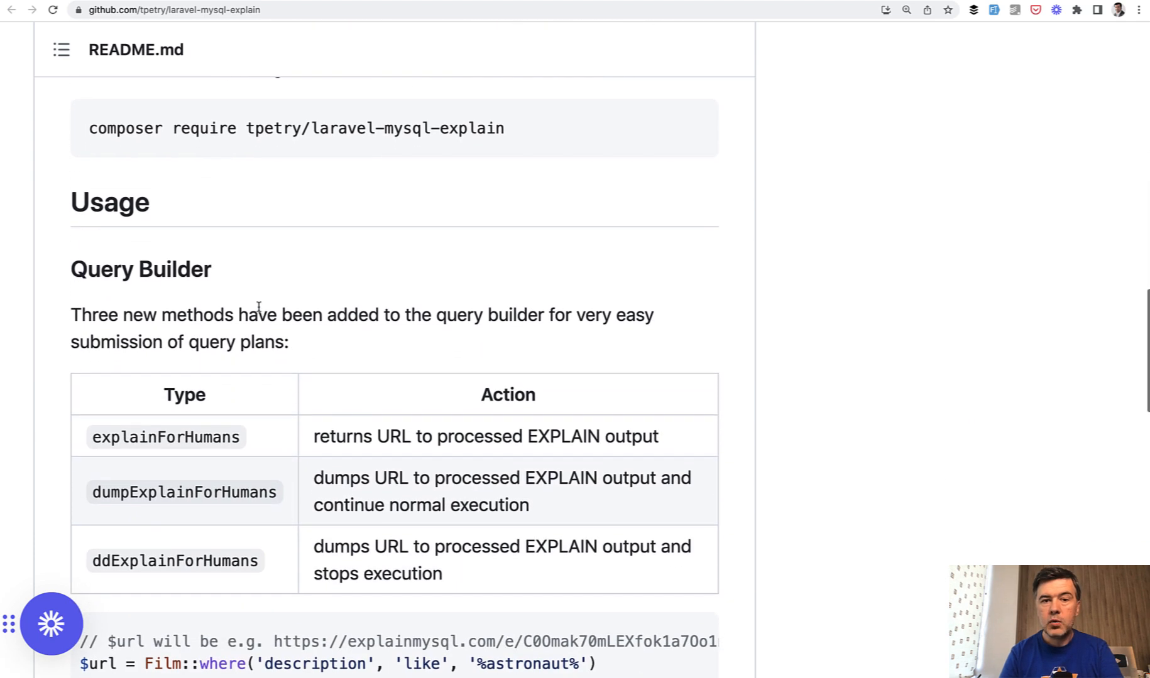
pyautogui.scroll(-3)
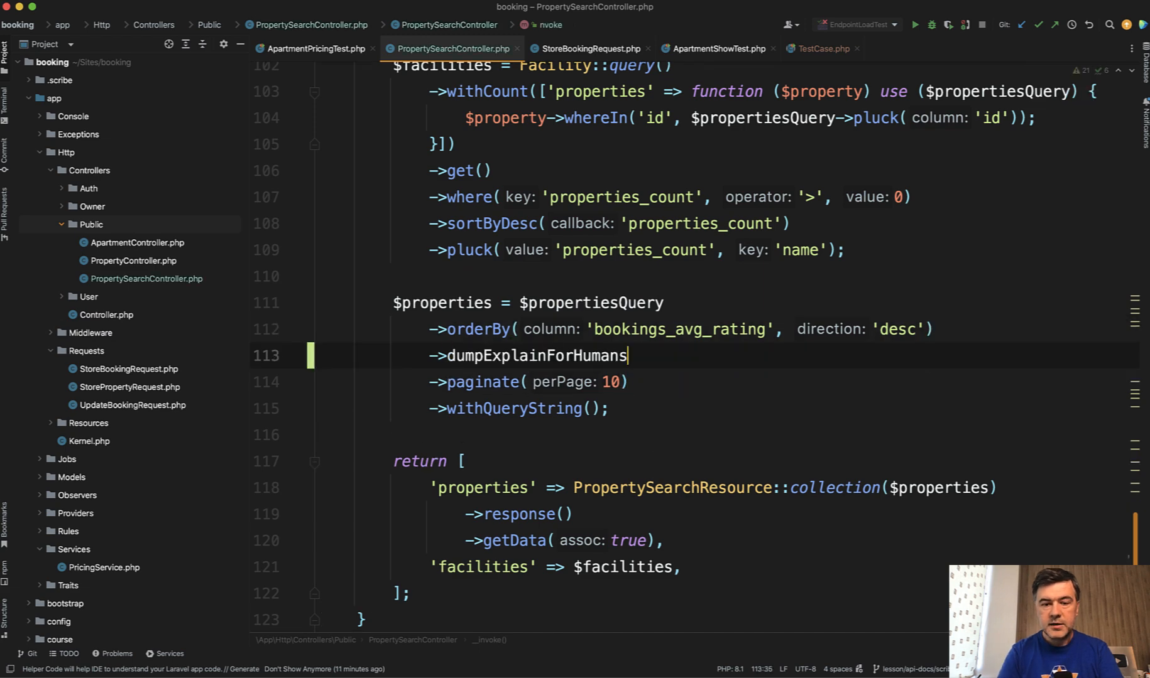
pyautogui.write('()')
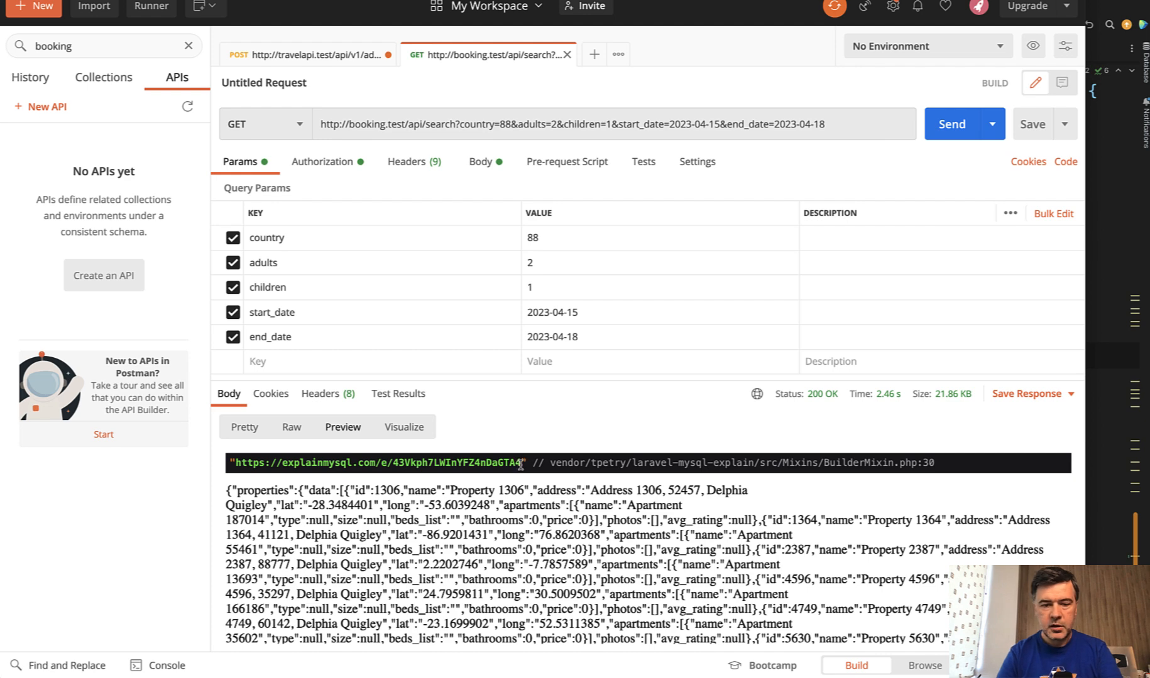
# Step: Select and copy the explainmysql.com plan URL from the response Preview
pyautogui.moveTo(236, 462); pyautogui.dragTo(522, 462)
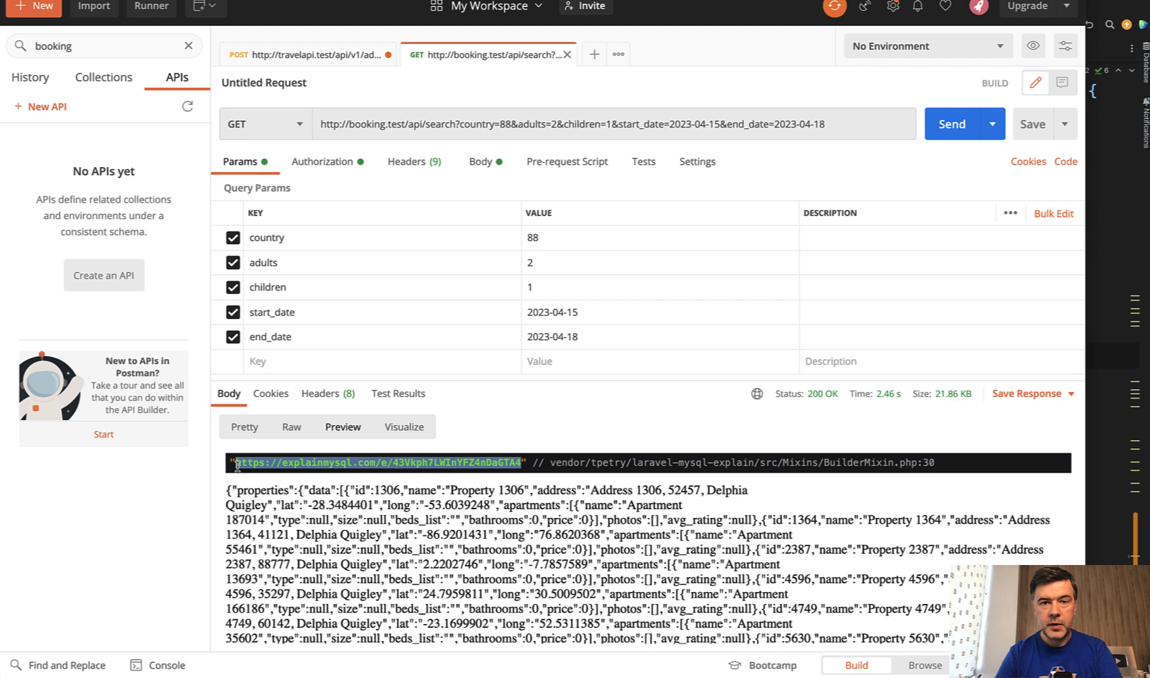
pyautogui.click(377, 462)
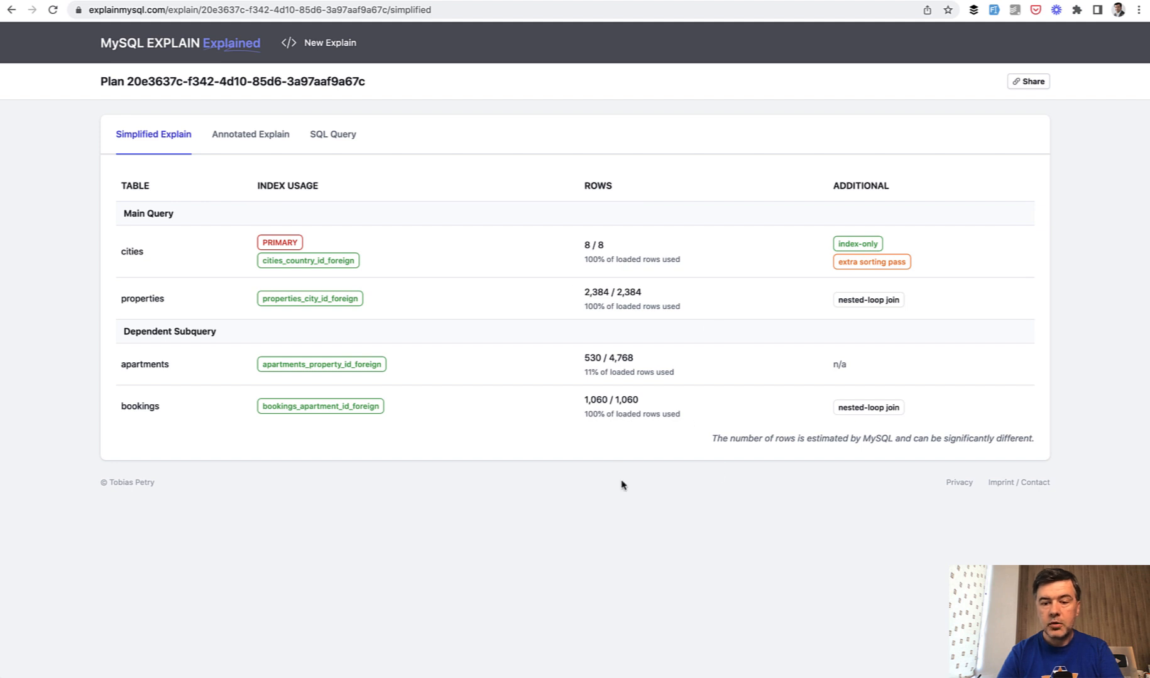
pyautogui.click(249, 135)
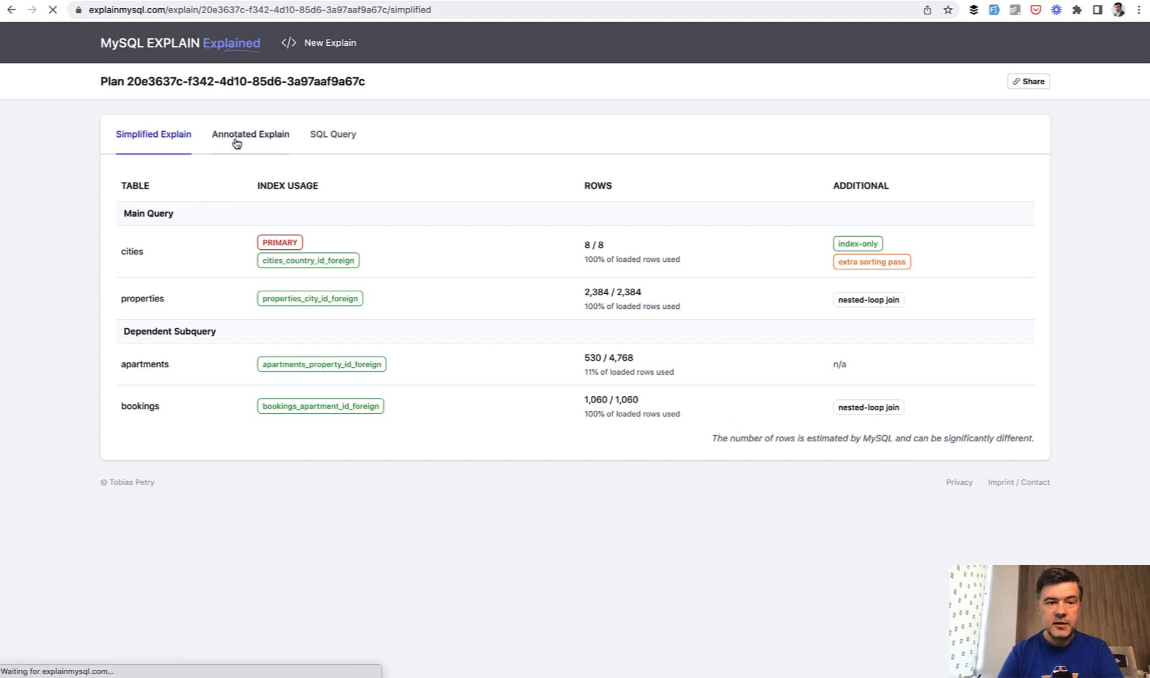
pyautogui.click(249, 134)
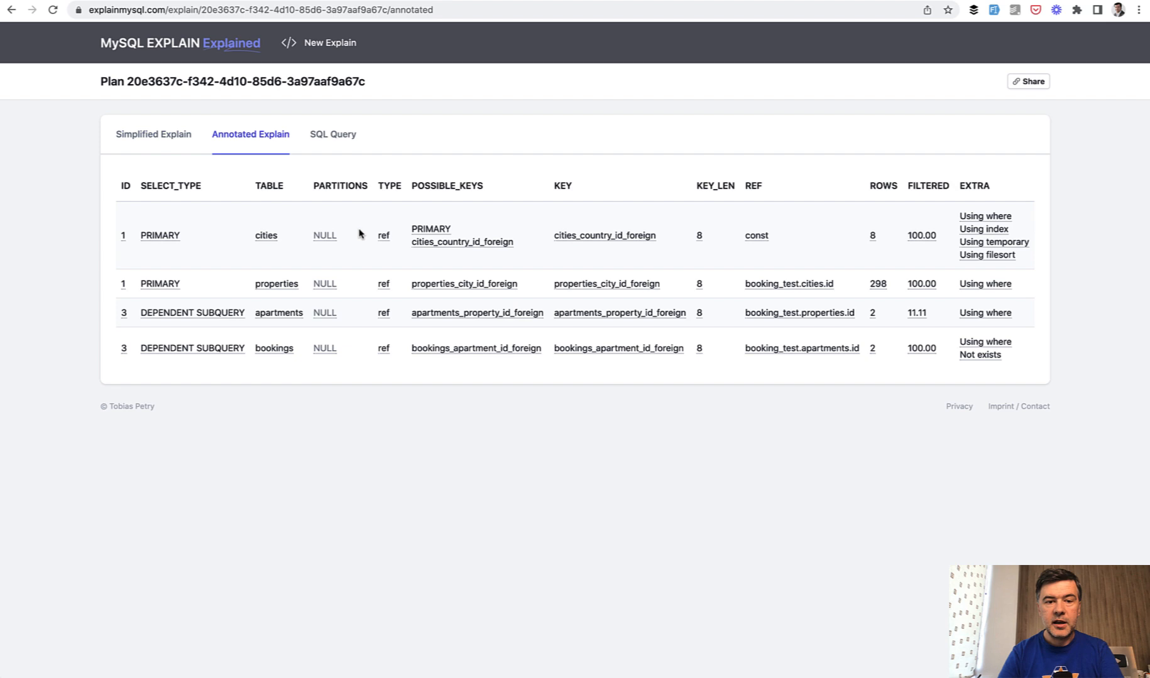
pyautogui.click(332, 135)
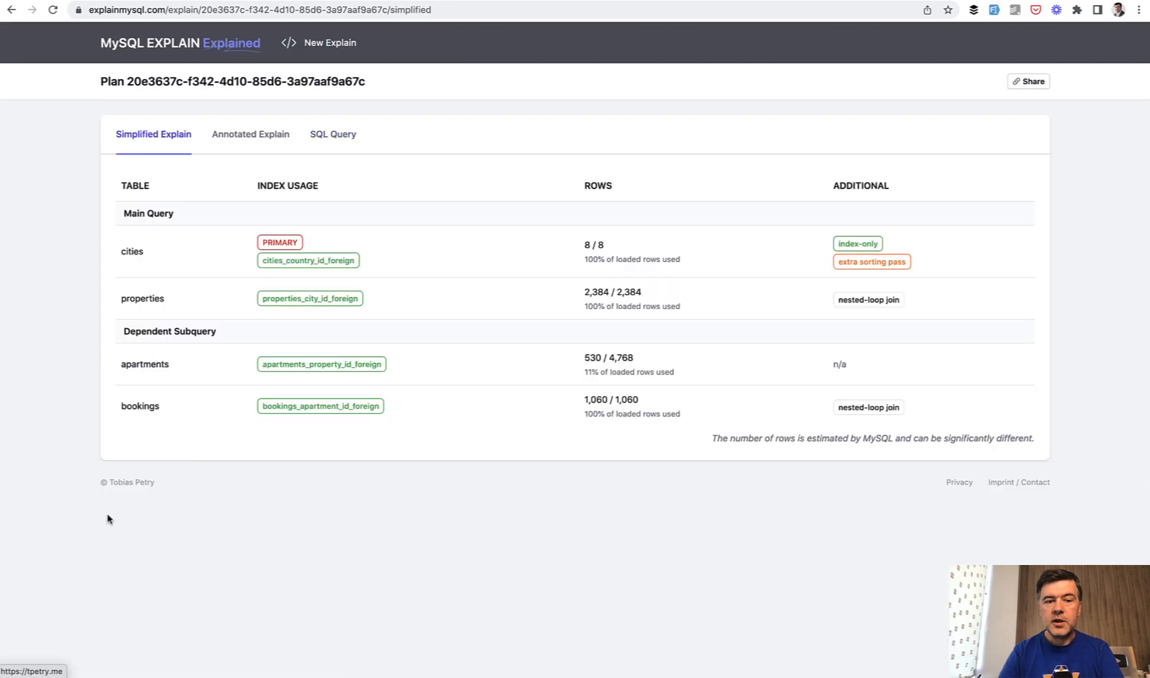
pyautogui.moveTo(272, 558)
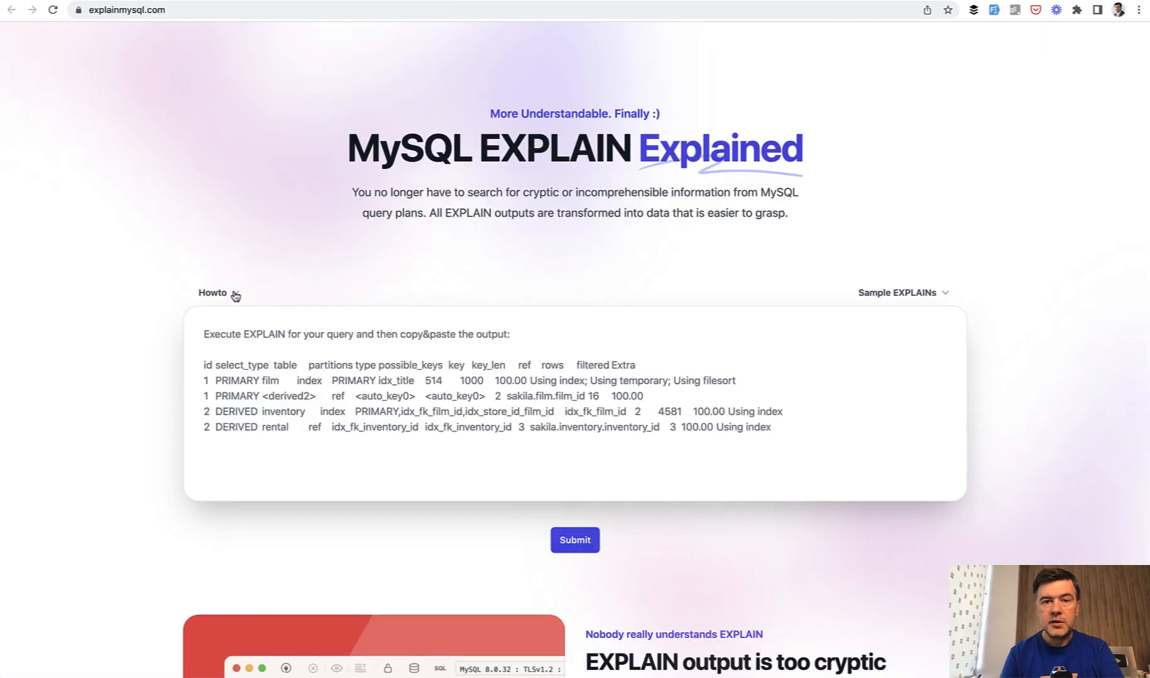
pyautogui.moveTo(317, 23)
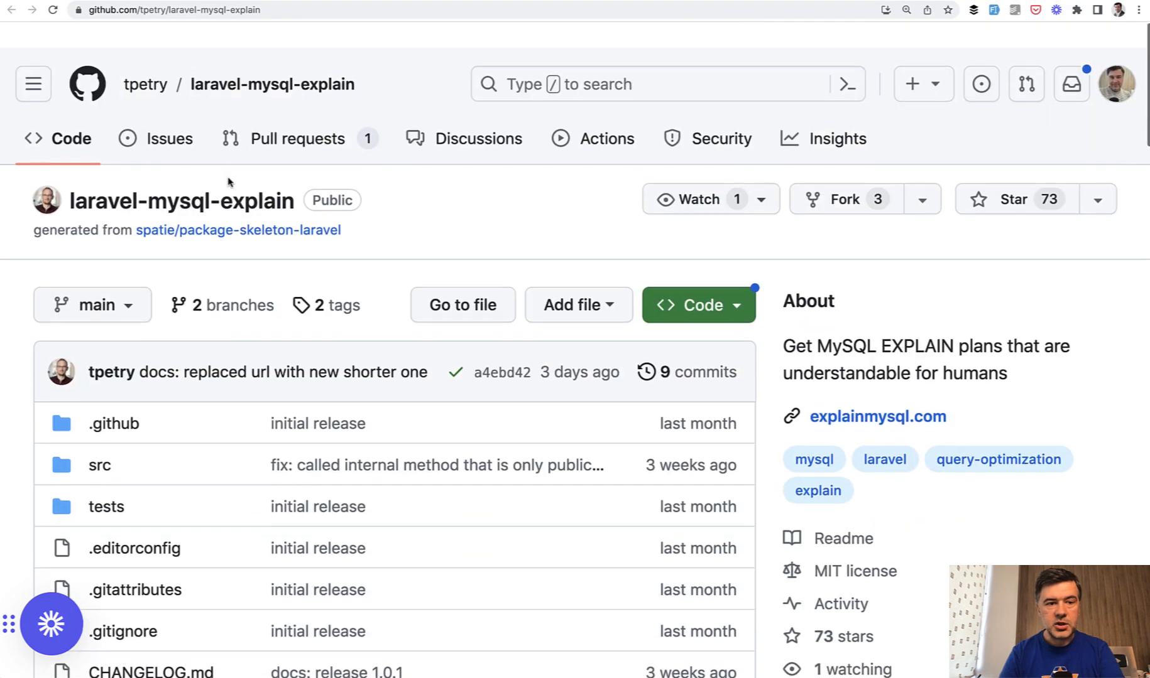
# Step: Scroll the explainmysql.com home page before heading to the tpetry/laravel-mysql-explain repository
pyautogui.scroll(-3)
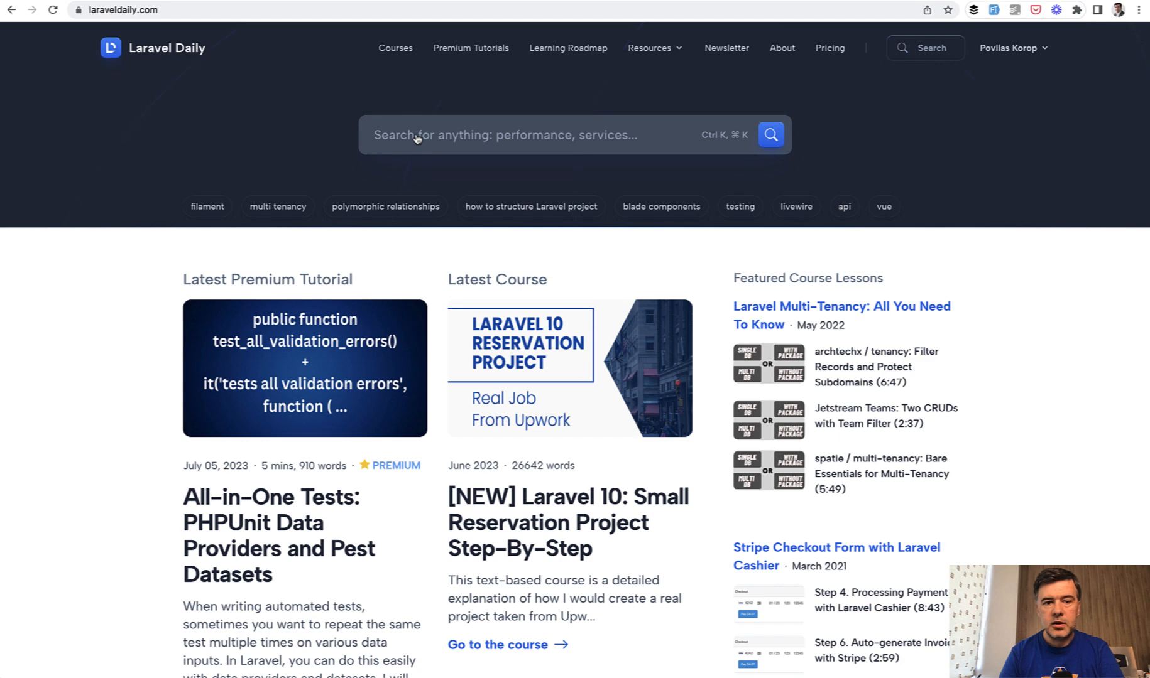
# Step: Search Laravel Daily for 'elo' and choose the 'eloquent performance' suggestion
pyautogui.write('elo')
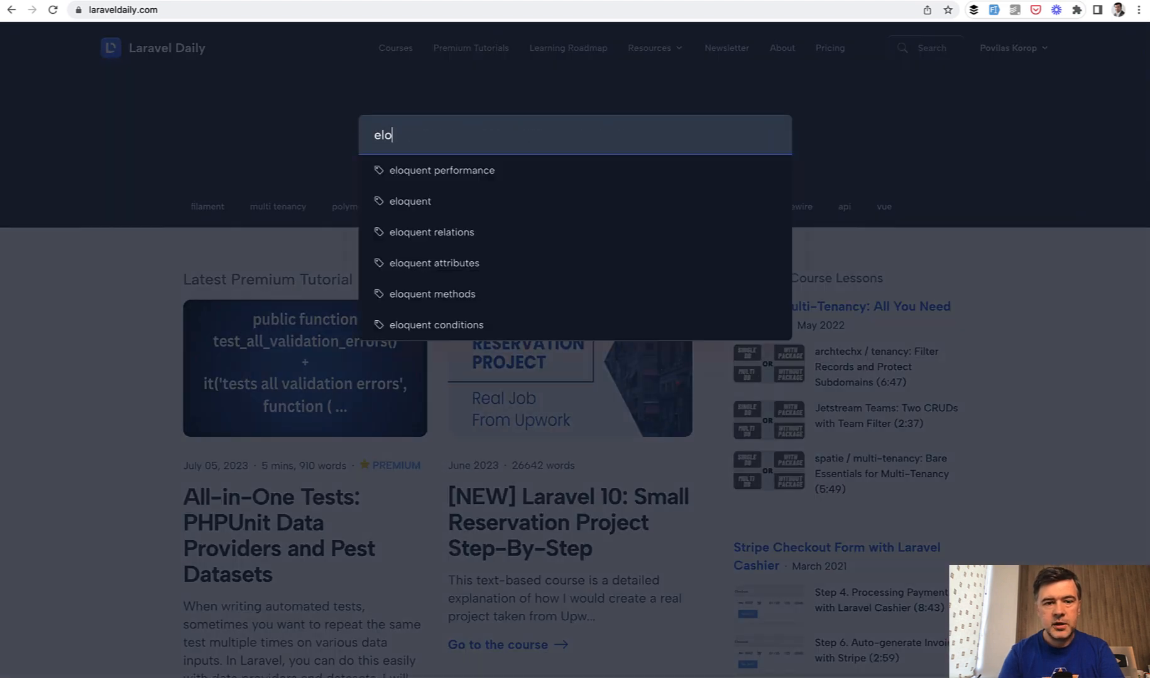
pyautogui.click(443, 170)
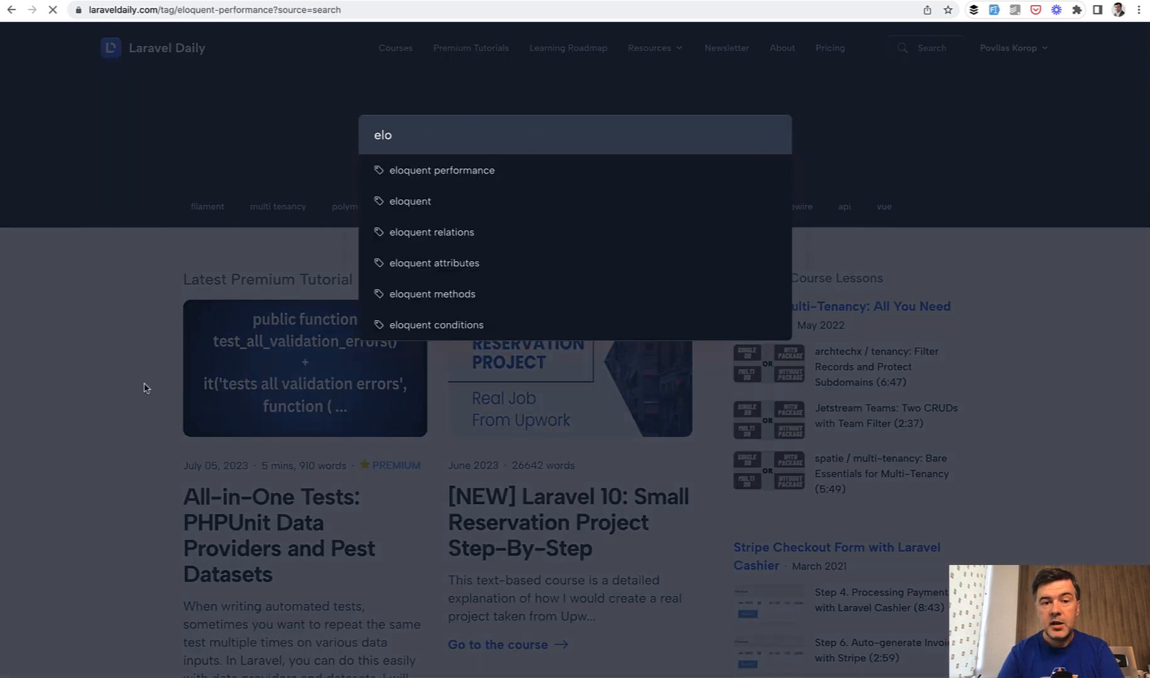
pyautogui.click(441, 169)
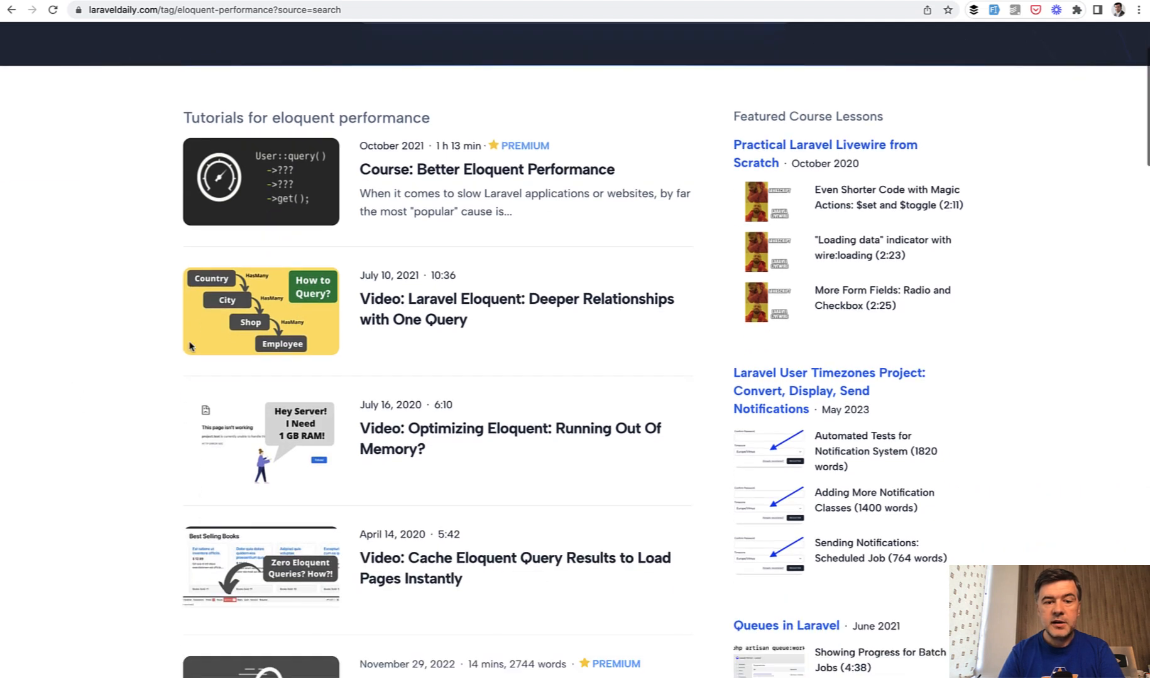
# Step: Scroll through the eloquent performance courses, videos and articles listed
pyautogui.scroll(-3)
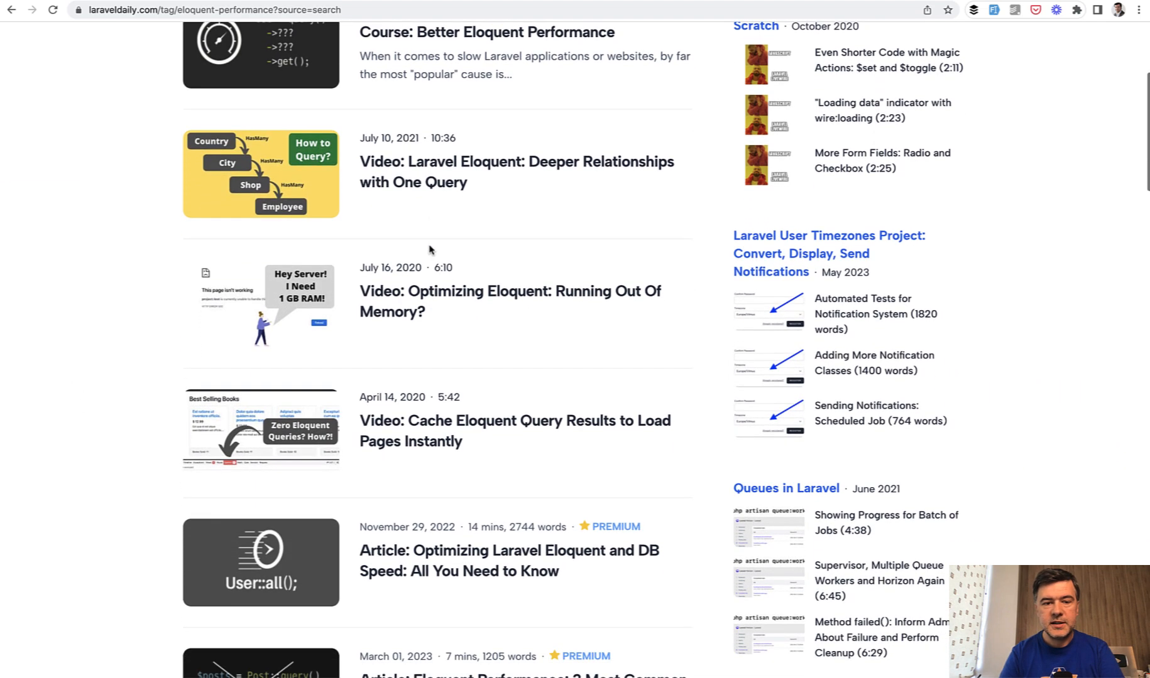
pyautogui.scroll(-3)
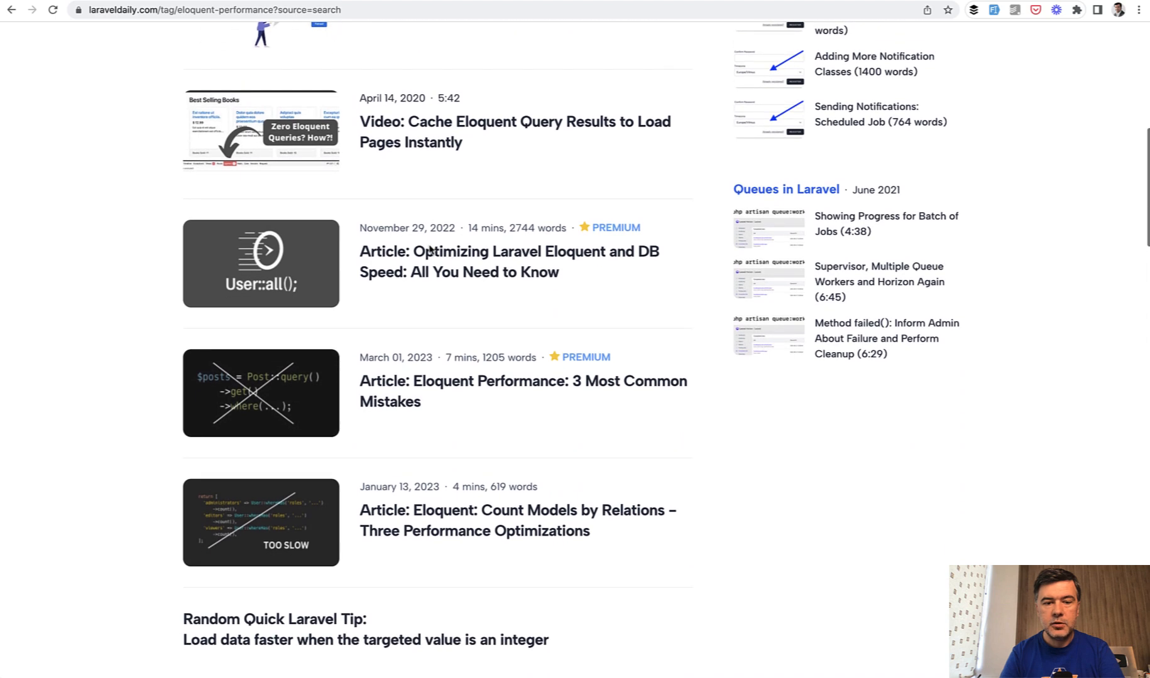
pyautogui.scroll(-3)
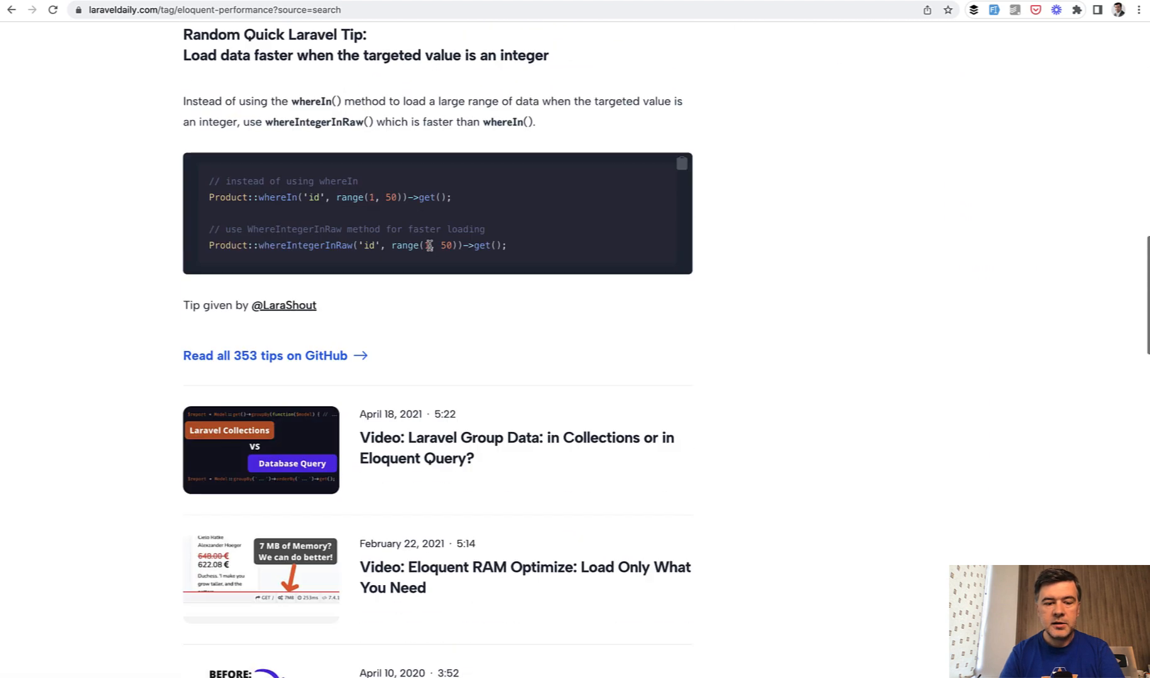
pyautogui.scroll(-3)
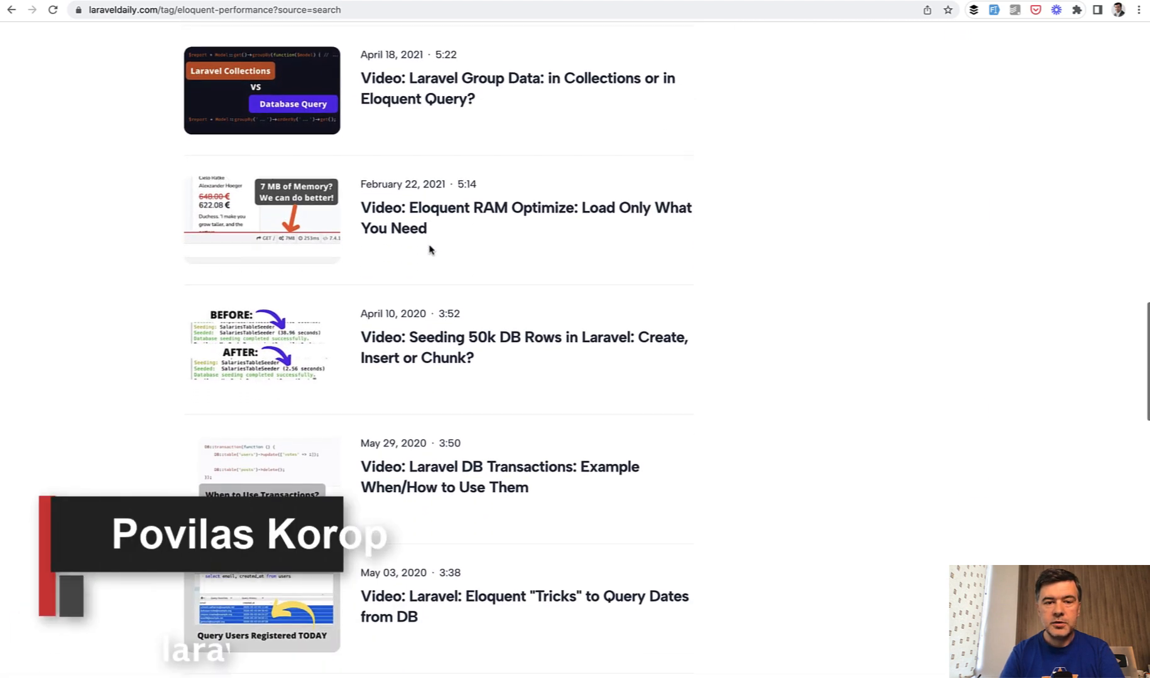